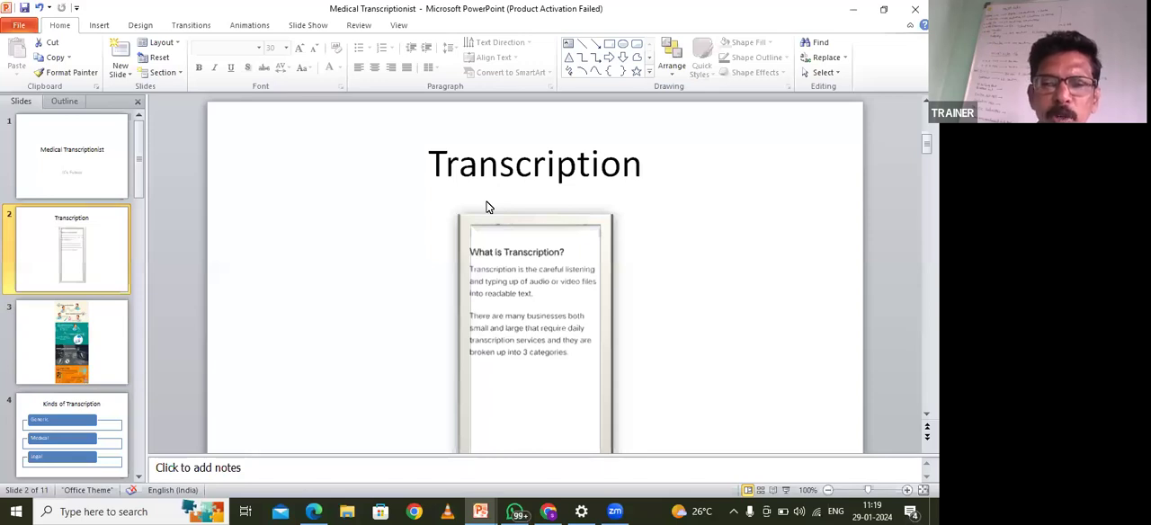
mouse_move(71, 343)
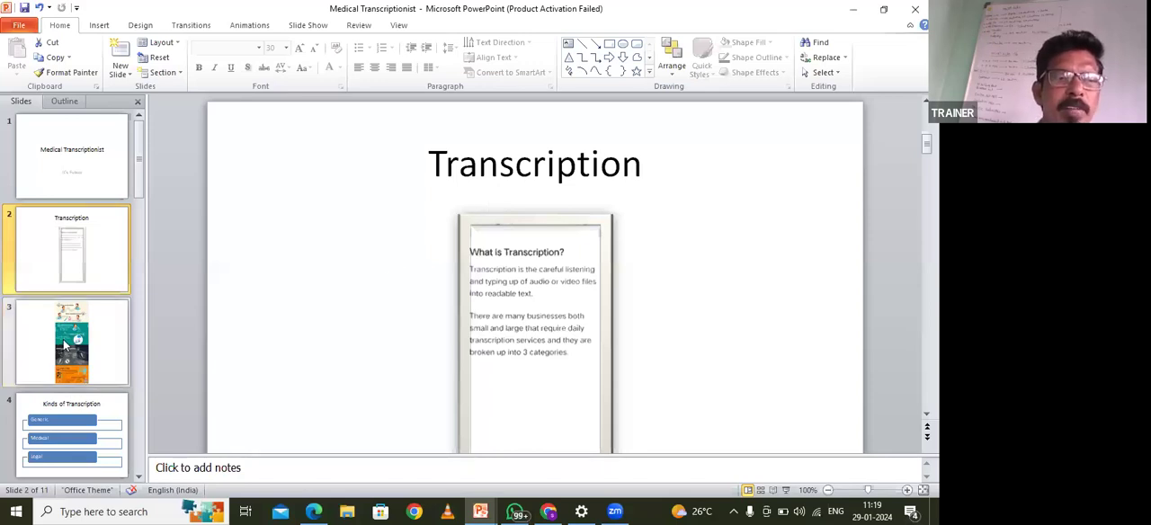
Display slide 3, the medical transcription workflow infographic, in Normal view.
click(71, 343)
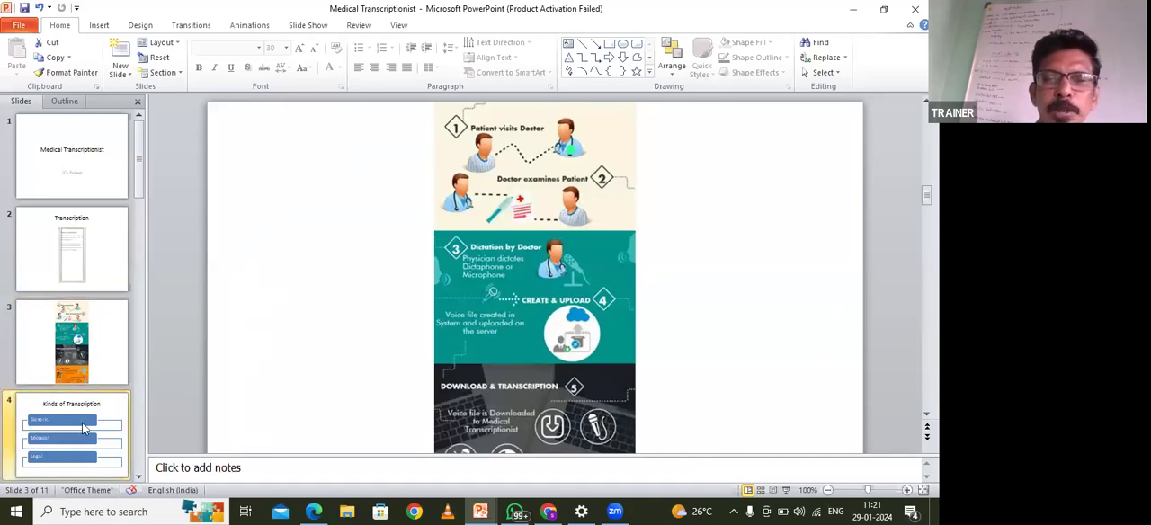
Show slide 4 'Kinds of Transcription' and scroll to see all three category boxes.
click(71, 434)
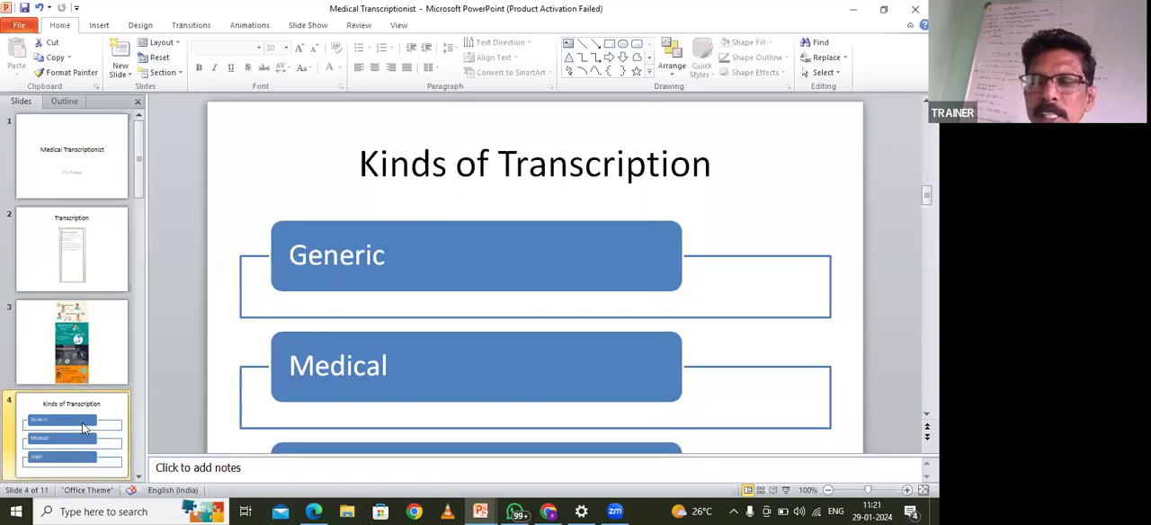
mouse_move(759, 372)
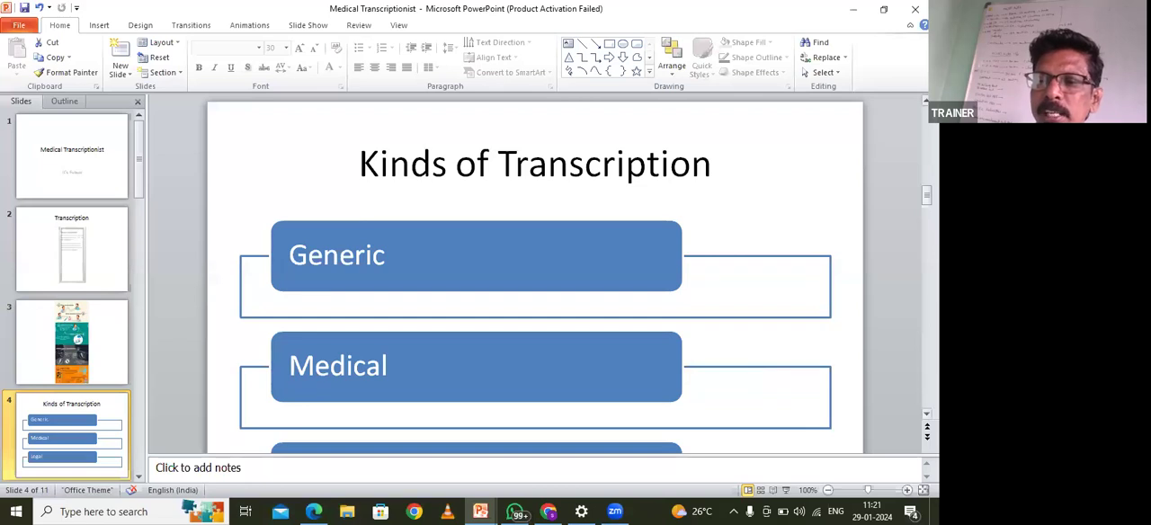
scroll(down, 3)
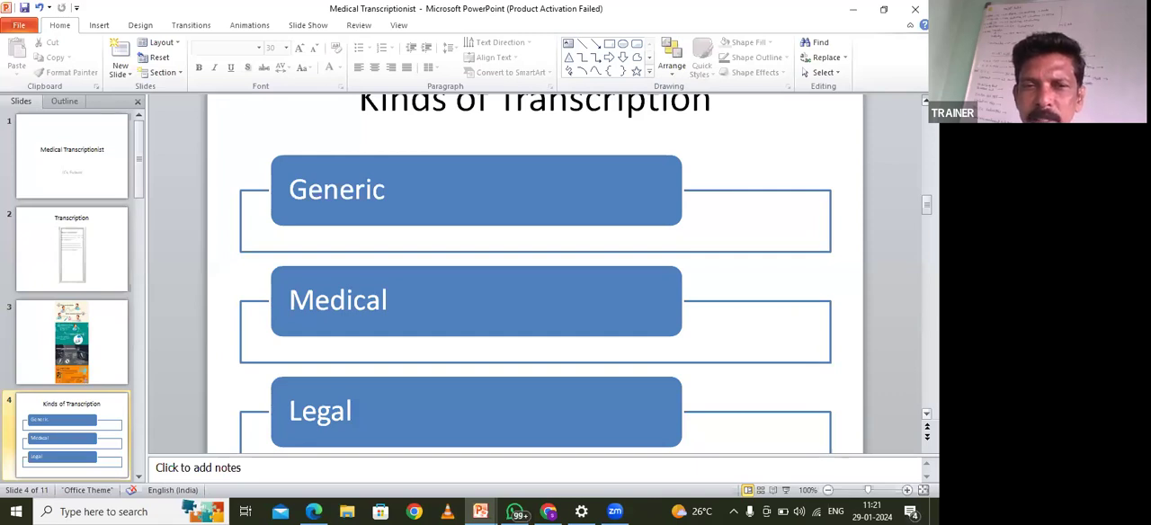
mouse_move(659, 183)
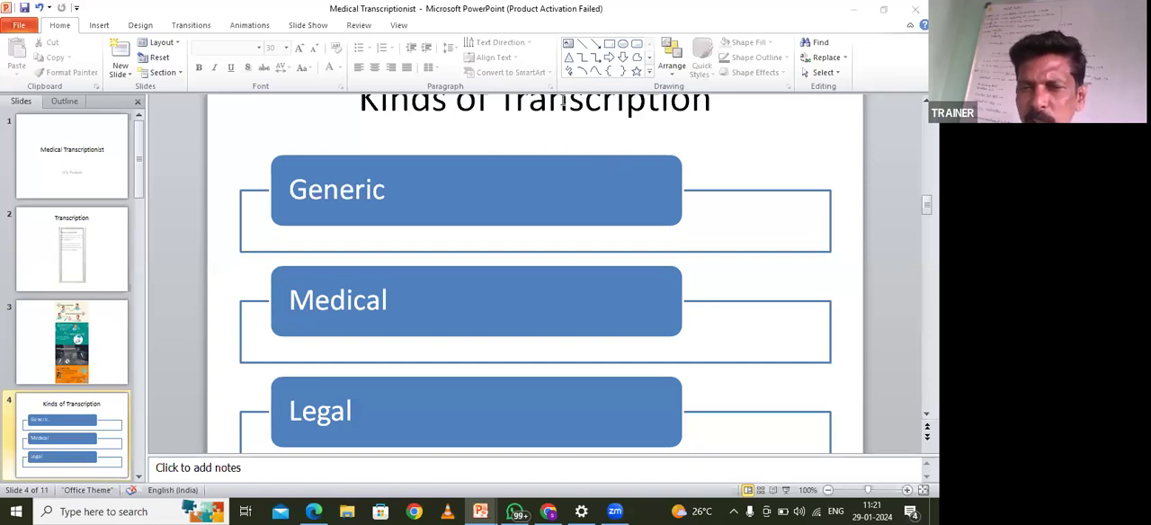
mouse_move(530, 90)
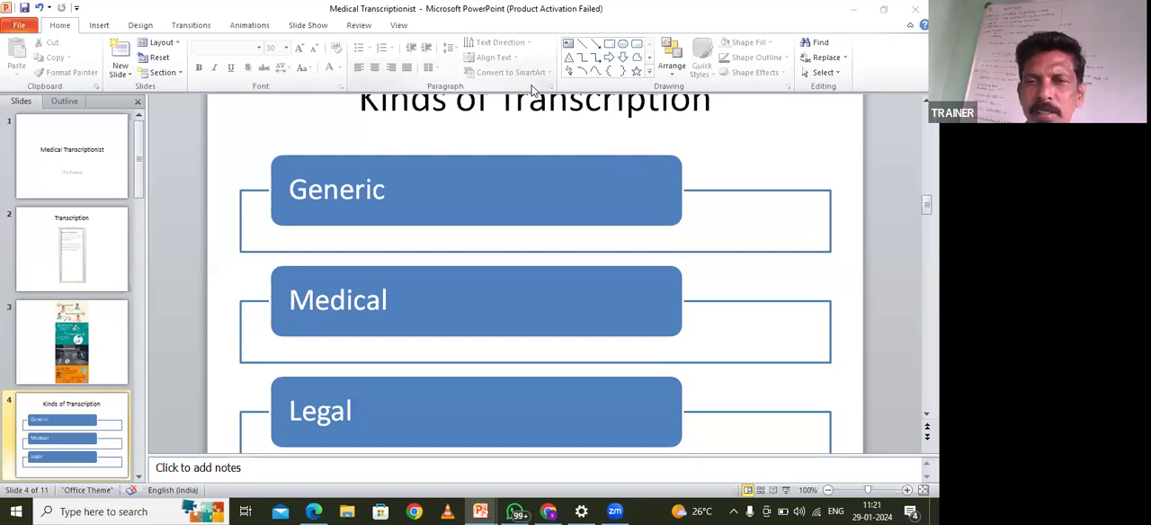
mouse_move(603, 153)
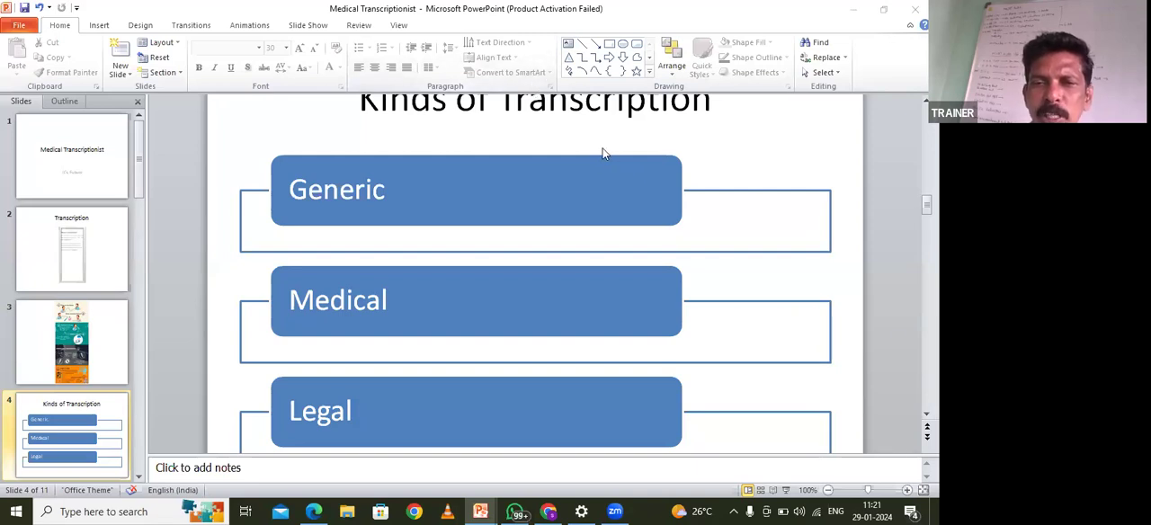
mouse_move(582, 150)
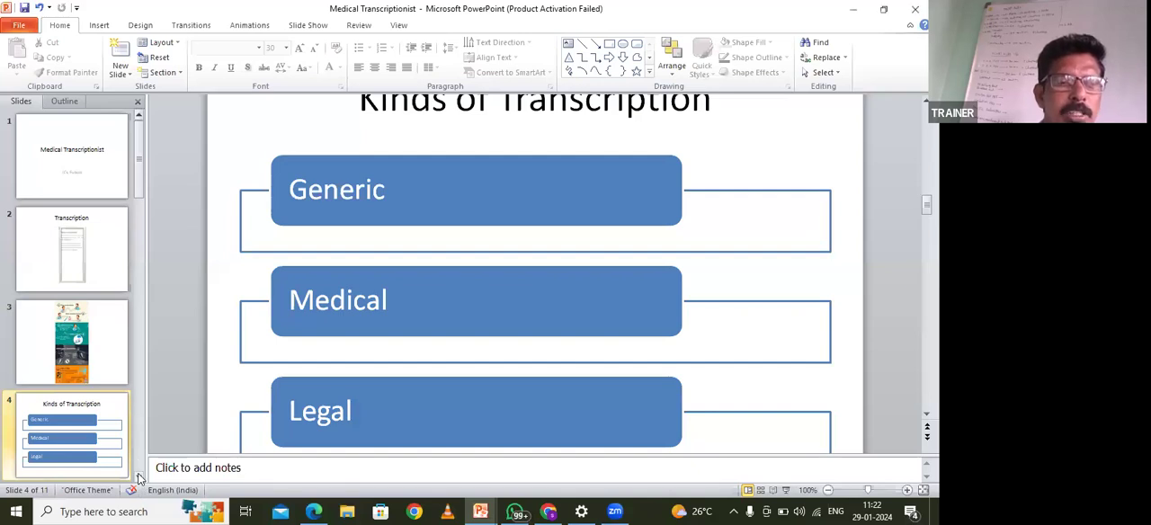
scroll(down, 3)
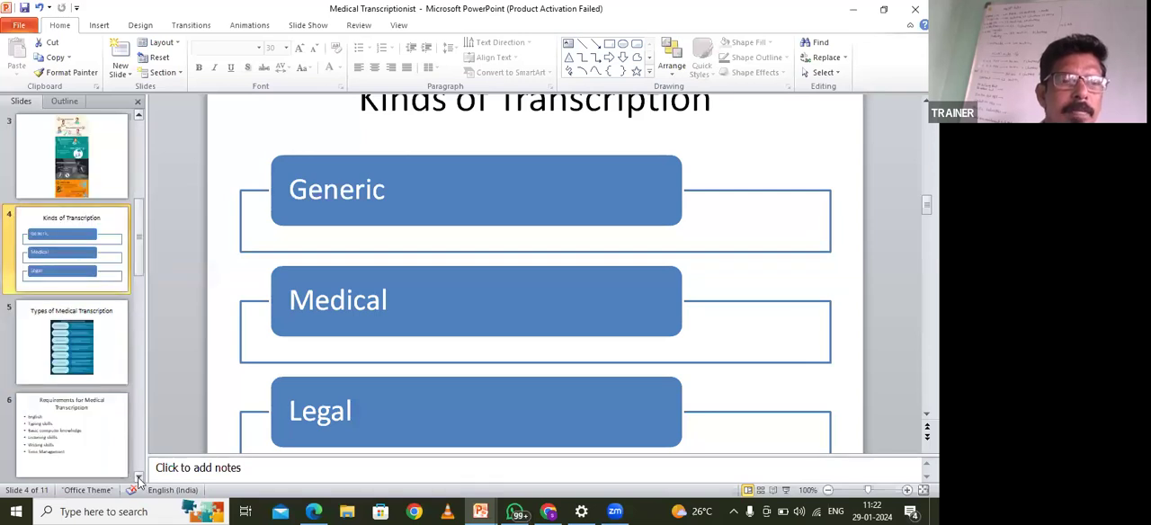
scroll(down, 3)
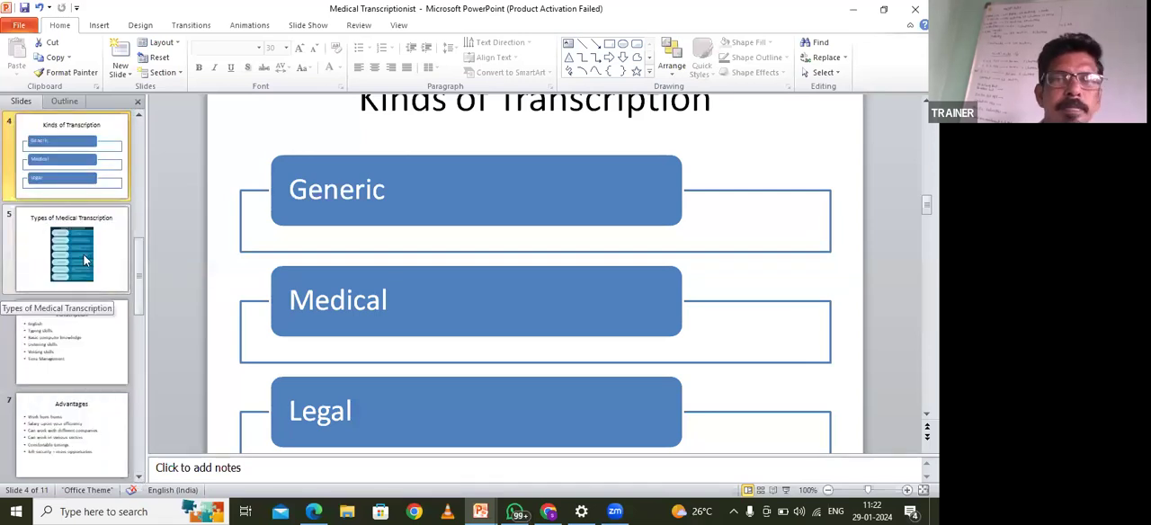
click(71, 250)
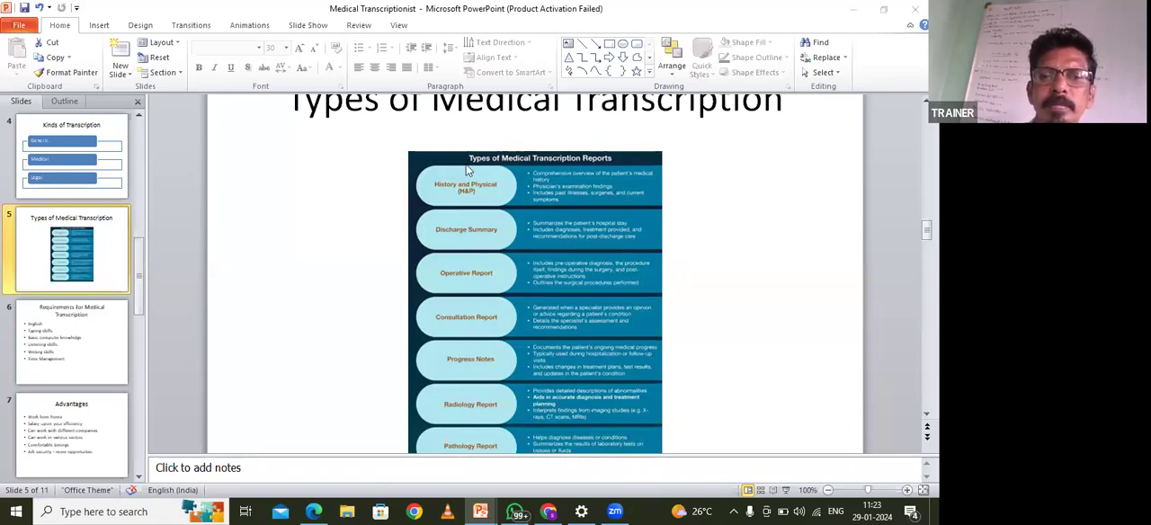
mouse_move(490, 360)
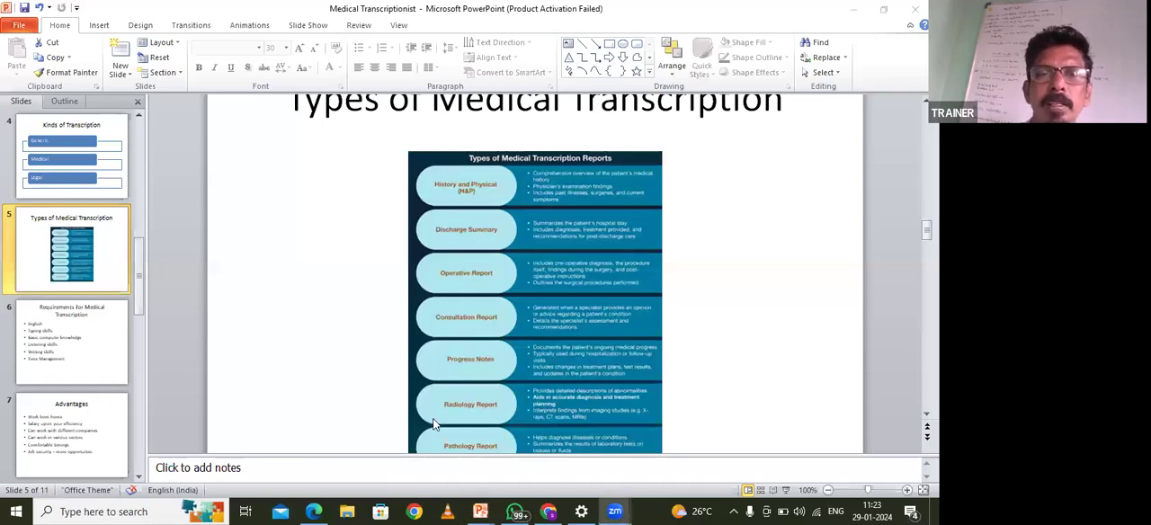
mouse_move(506, 339)
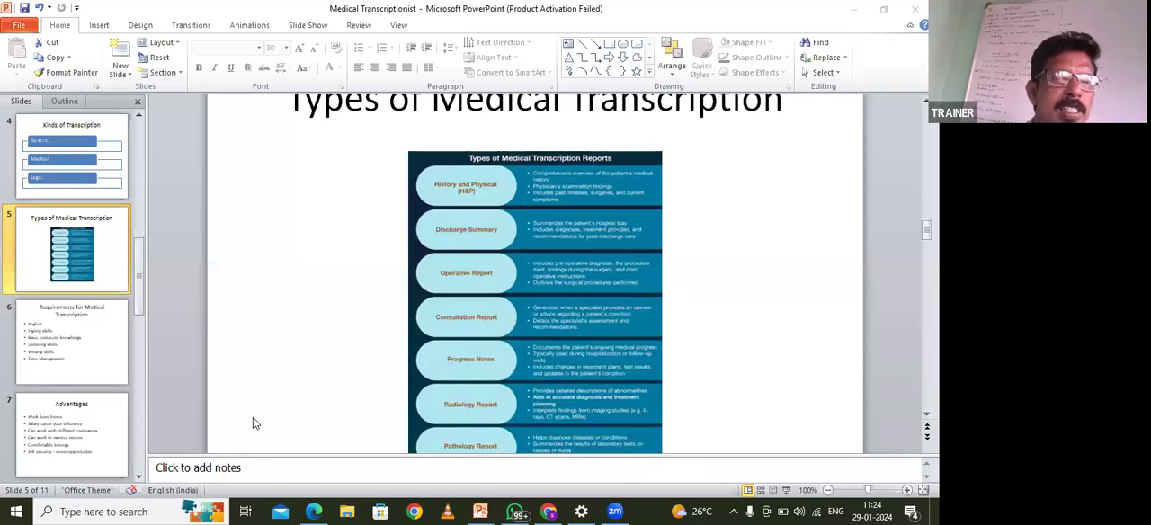
mouse_move(33, 359)
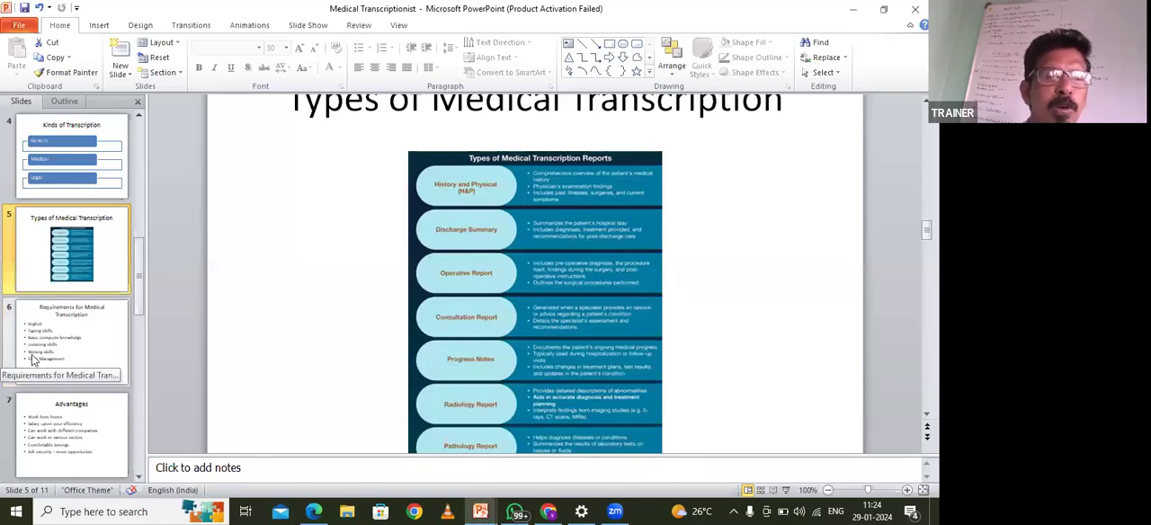
click(71, 342)
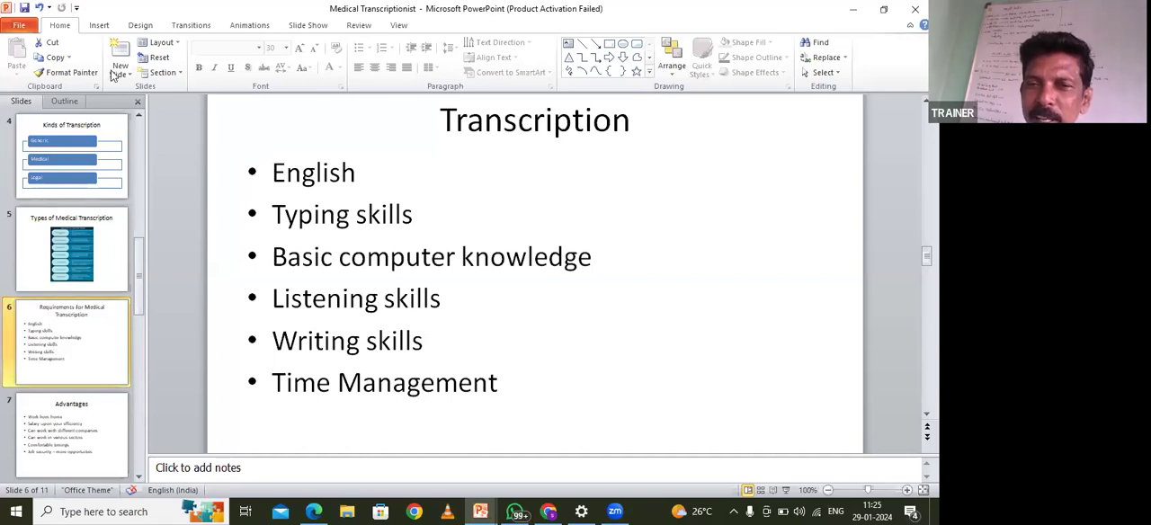
mouse_move(568, 81)
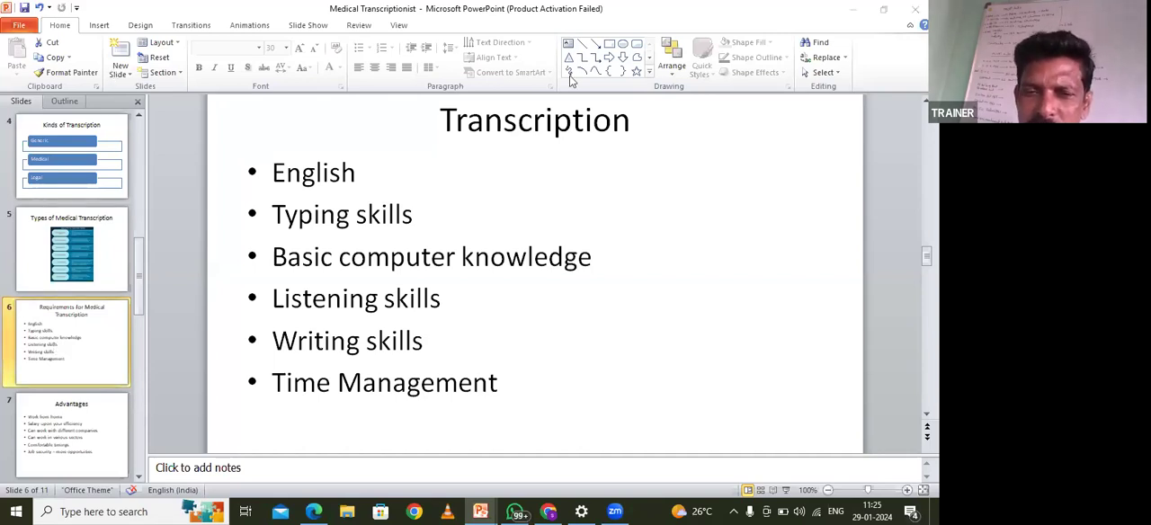
mouse_move(615, 112)
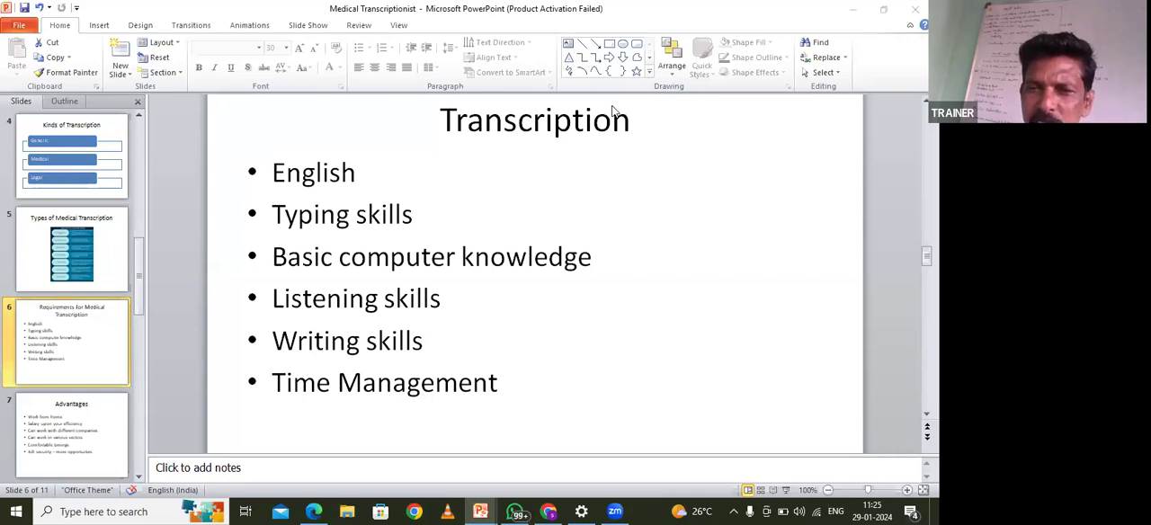
mouse_move(576, 146)
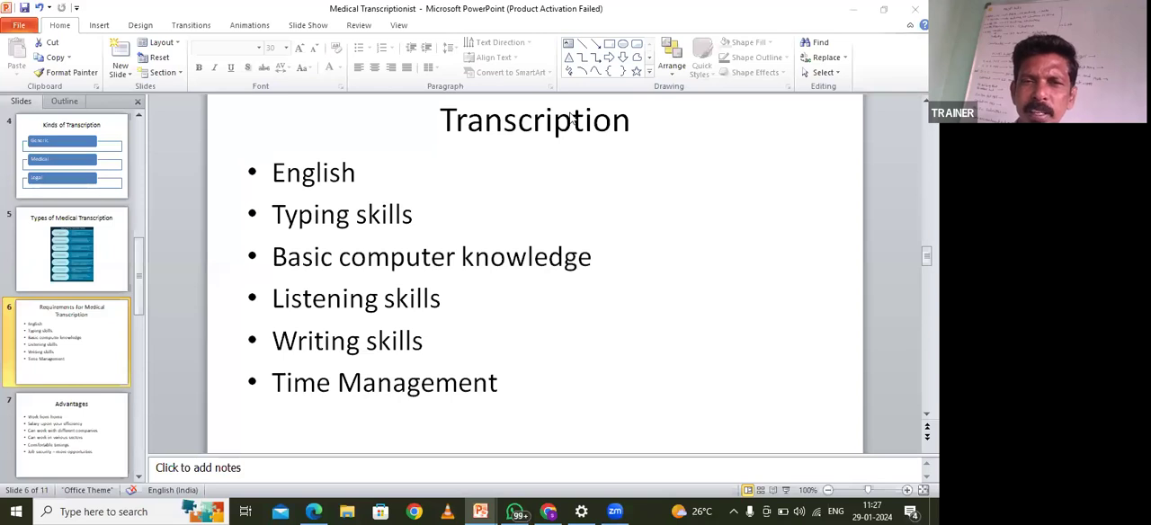
mouse_move(525, 80)
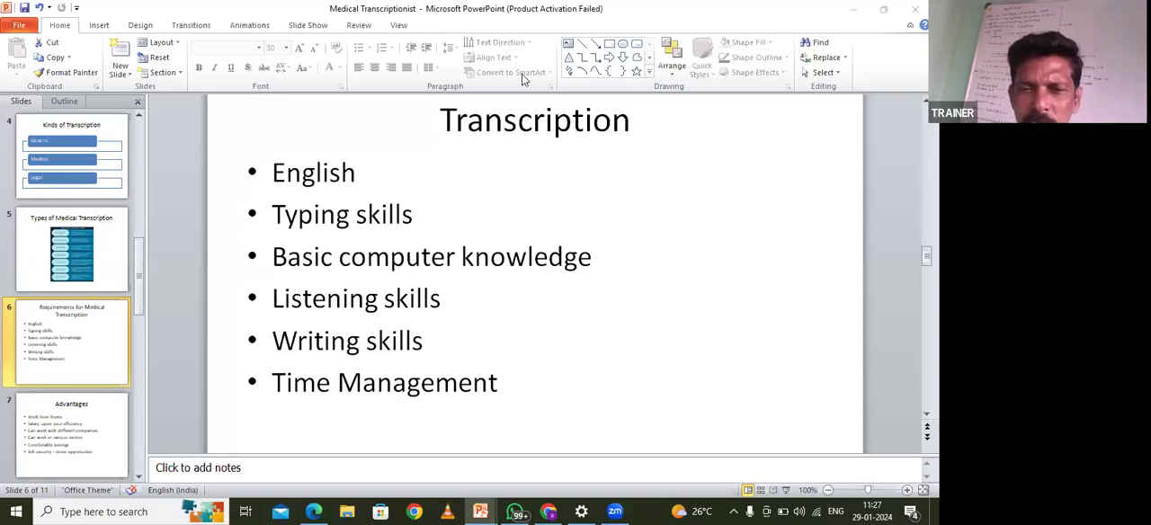
mouse_move(525, 95)
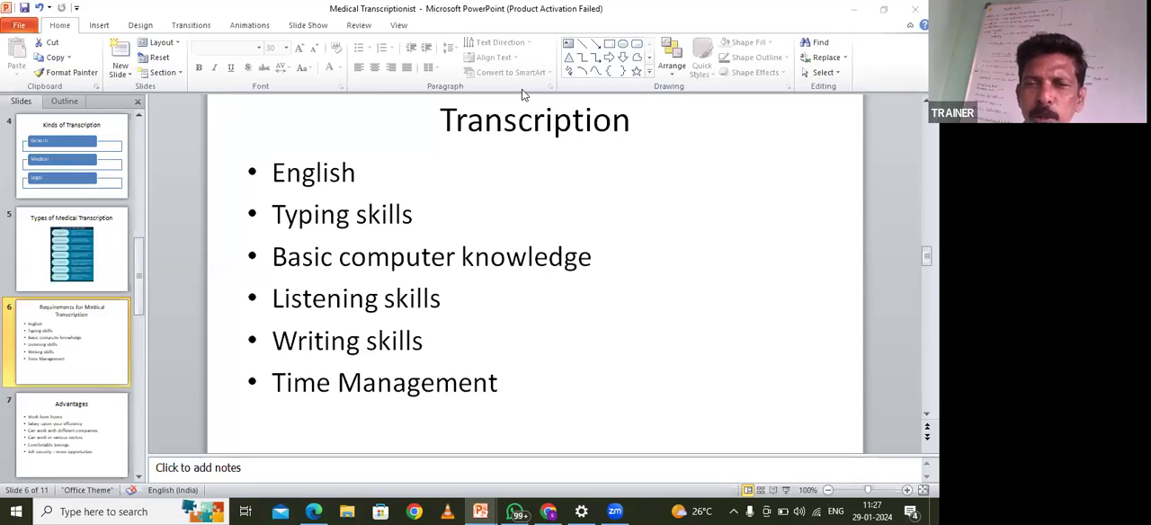
mouse_move(575, 142)
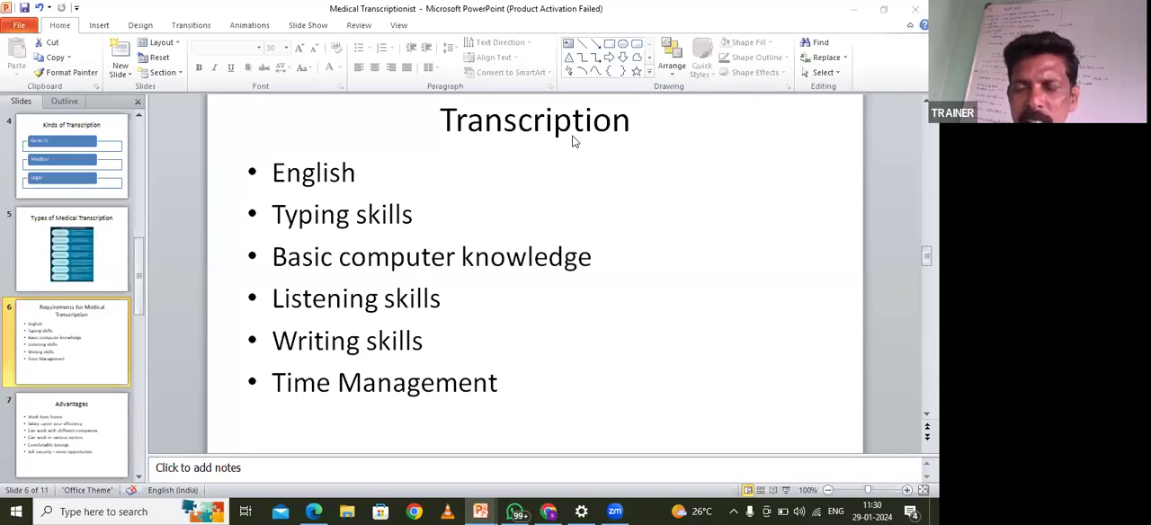
mouse_move(583, 156)
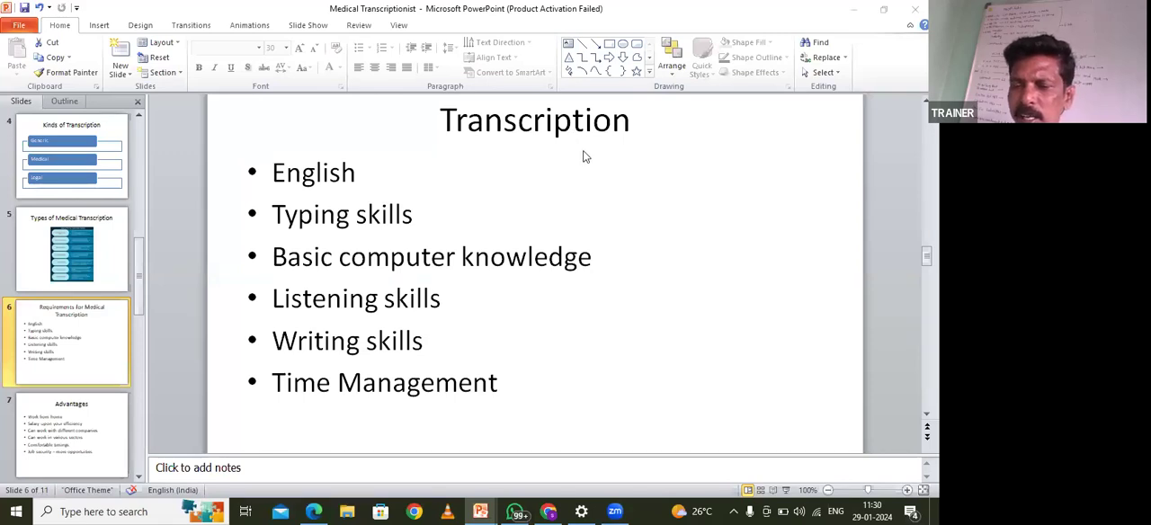
mouse_move(737, 387)
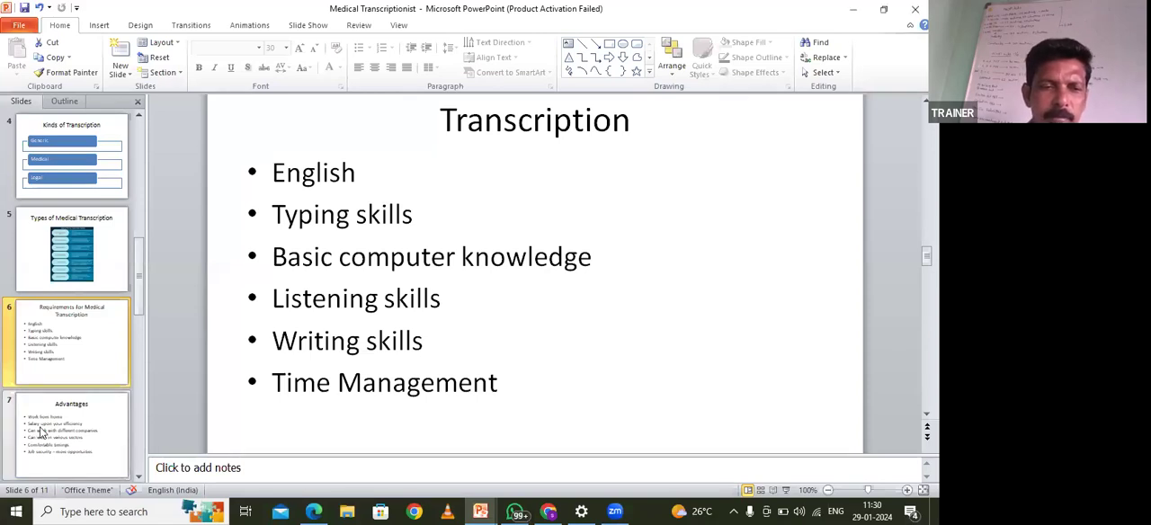
Display slide 7 'Advantages', listing work from home, salary upon efficiency, and job security.
click(71, 435)
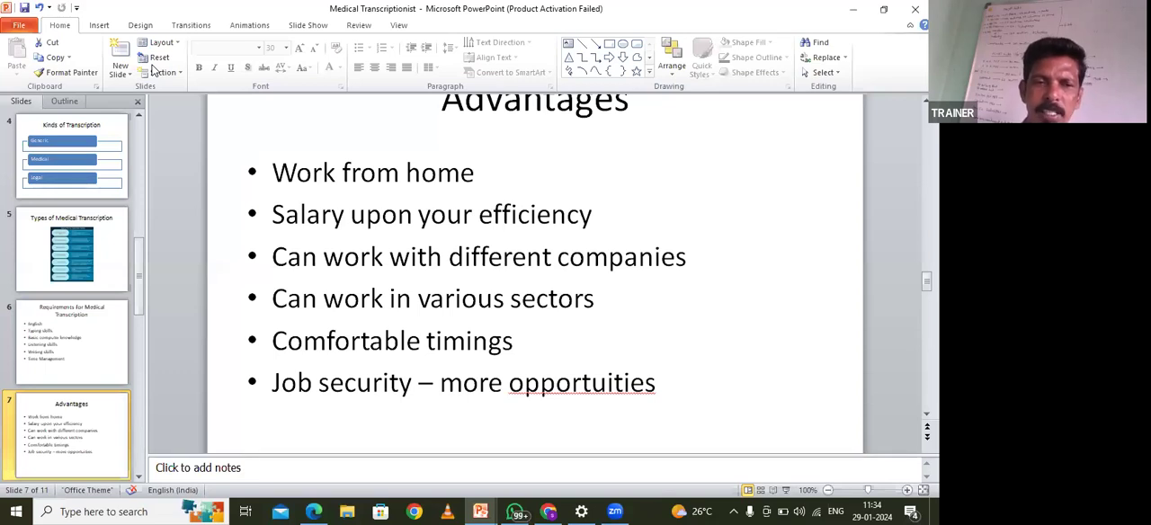
mouse_move(272, 274)
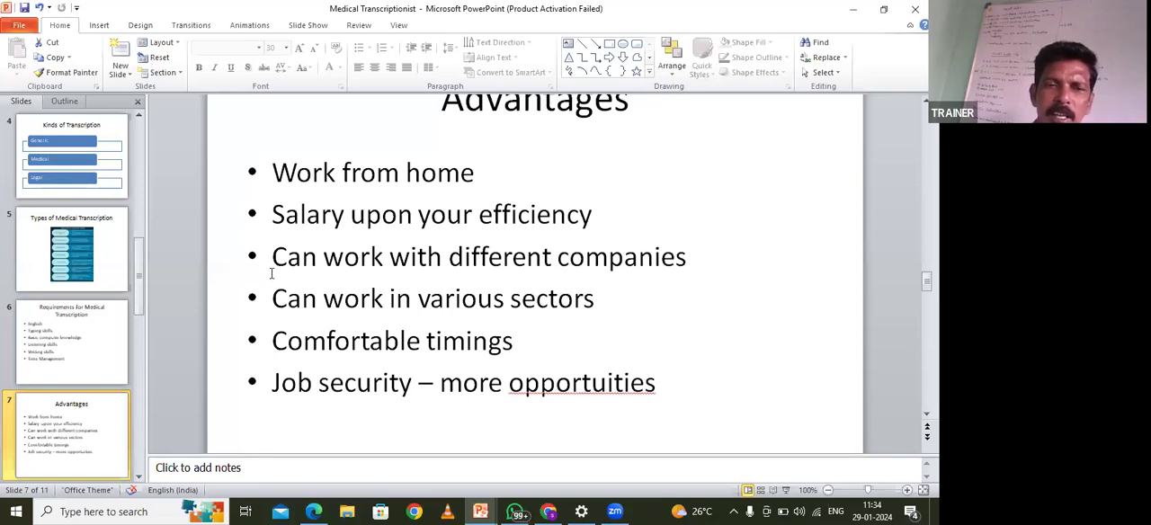
mouse_move(71, 403)
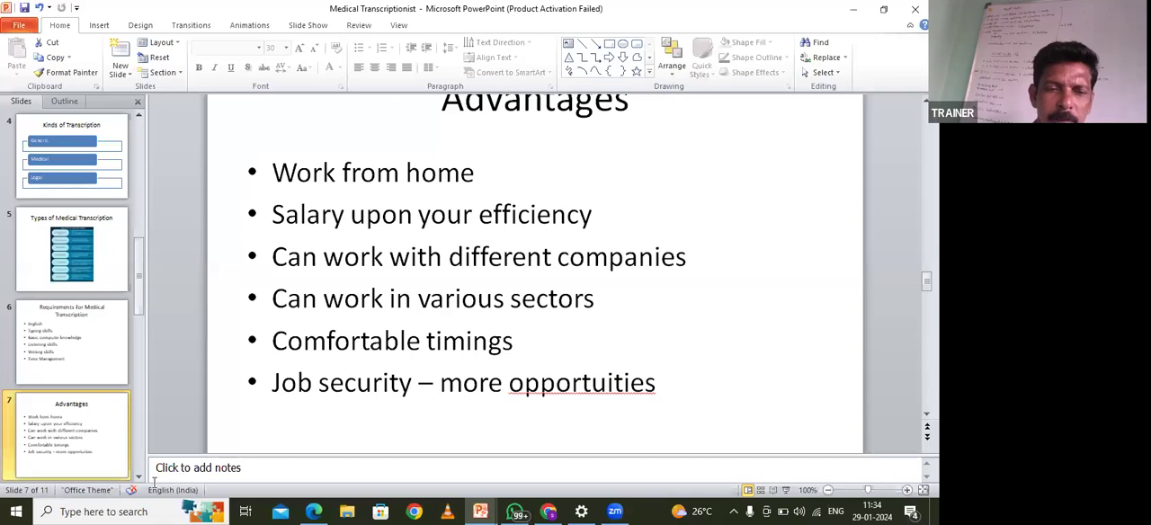
Scroll past Career of MT and display slide 9 'Career Path'.
scroll(down, 3)
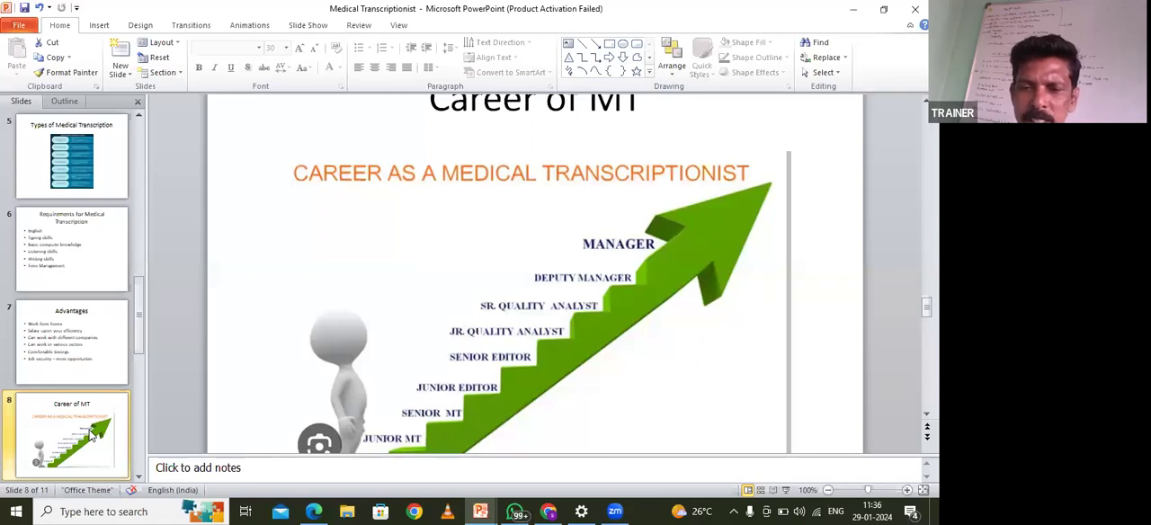
mouse_move(61, 436)
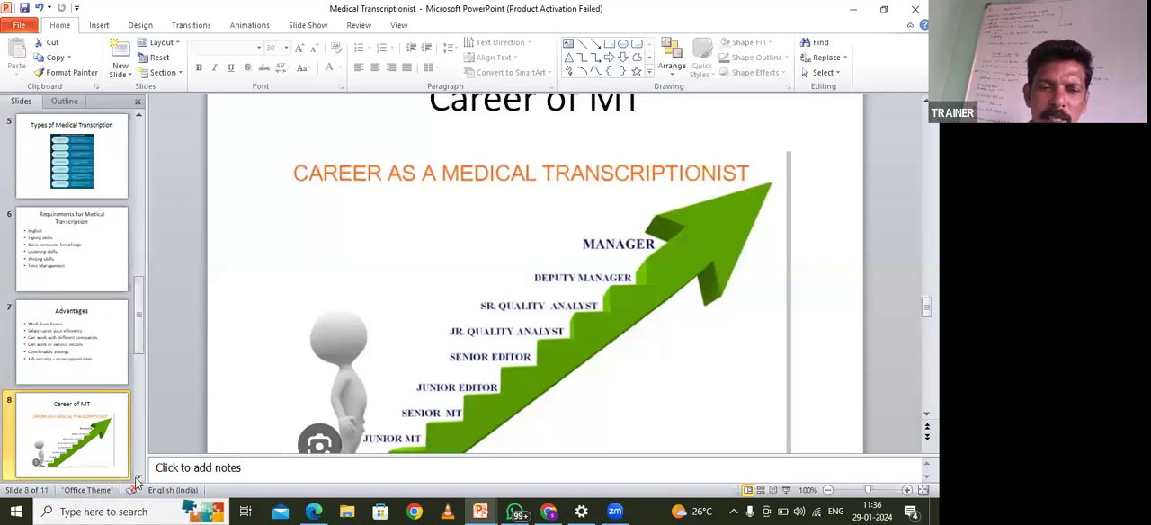
scroll(down, 3)
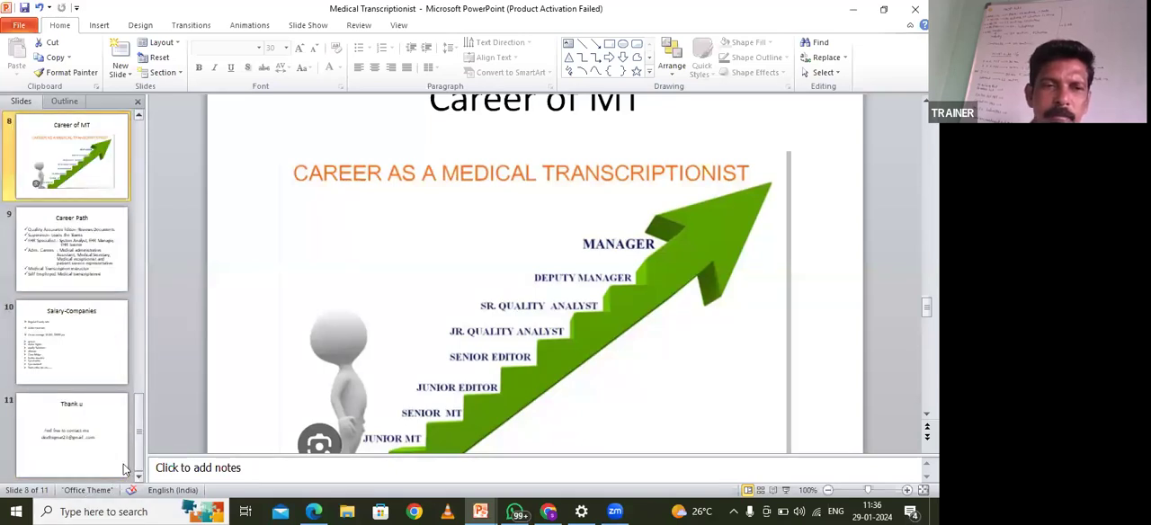
click(71, 249)
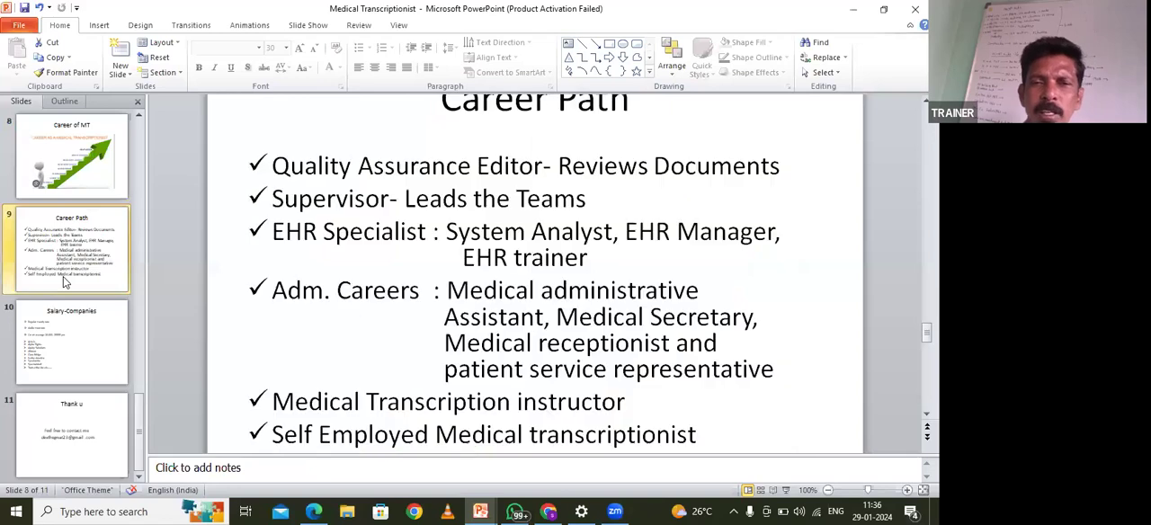
click(72, 249)
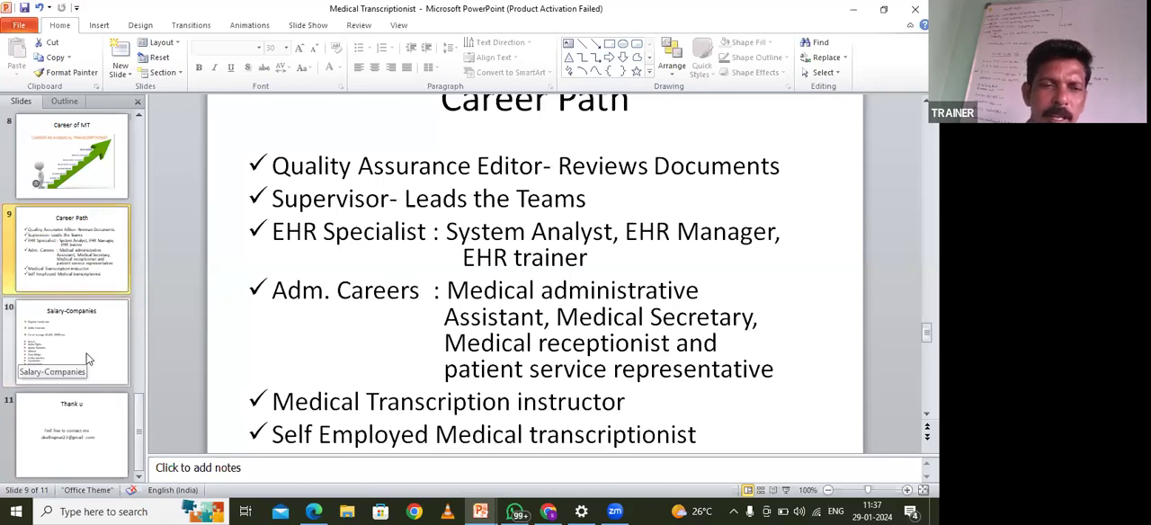
Display slide 10 'Salary-Companies' with hourly rates and hiring companies like Acusis.
click(72, 342)
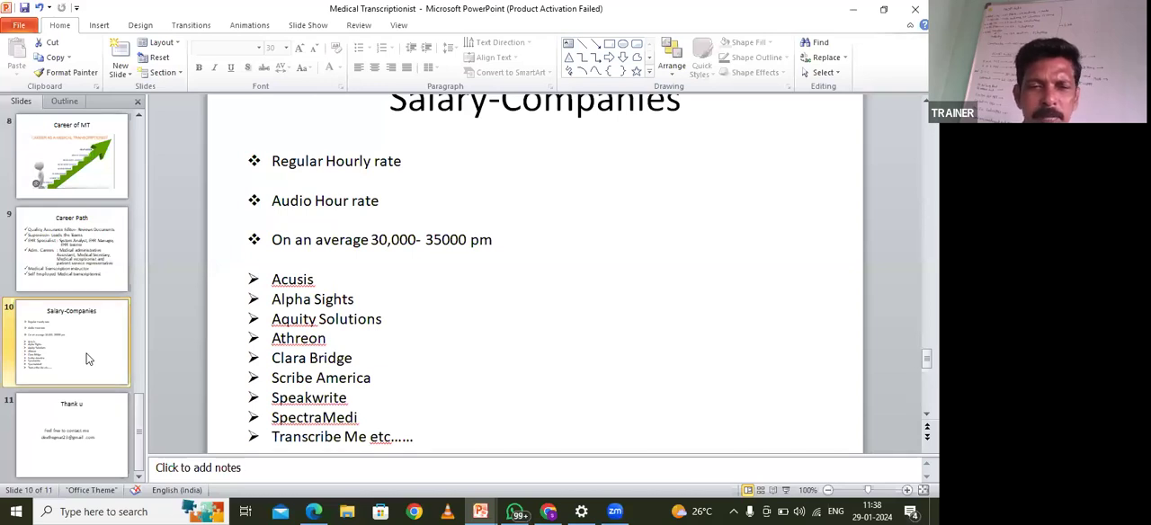
mouse_move(75, 364)
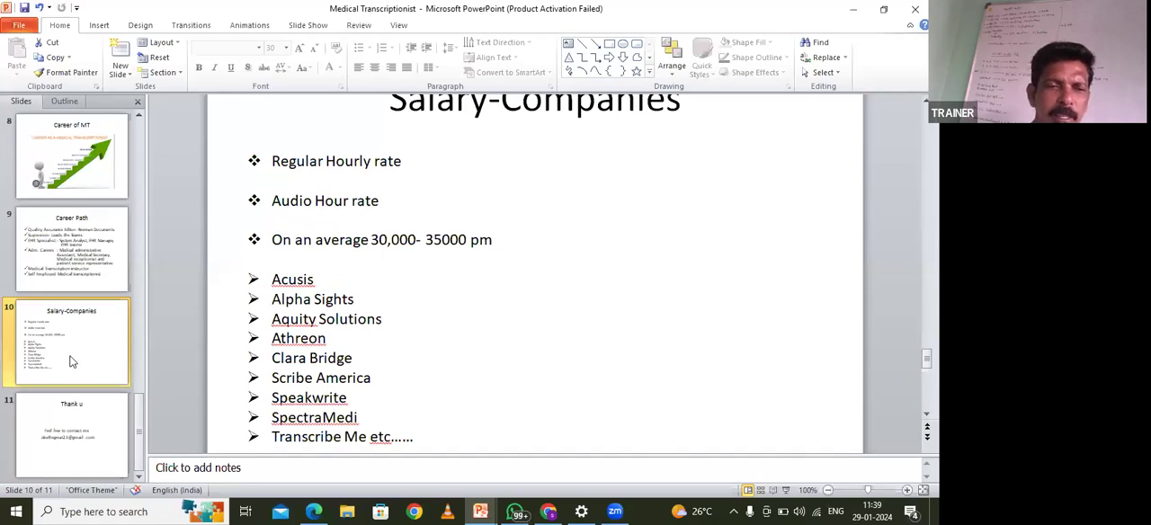
mouse_move(76, 467)
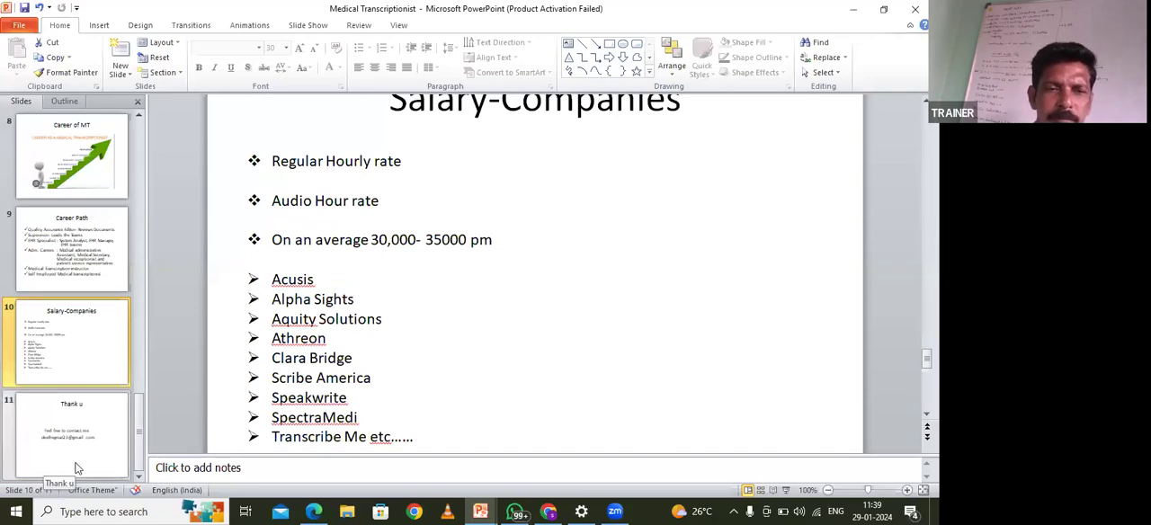
View the closing 'Thank u' slide, then return to slide 3's workflow infographic.
click(72, 436)
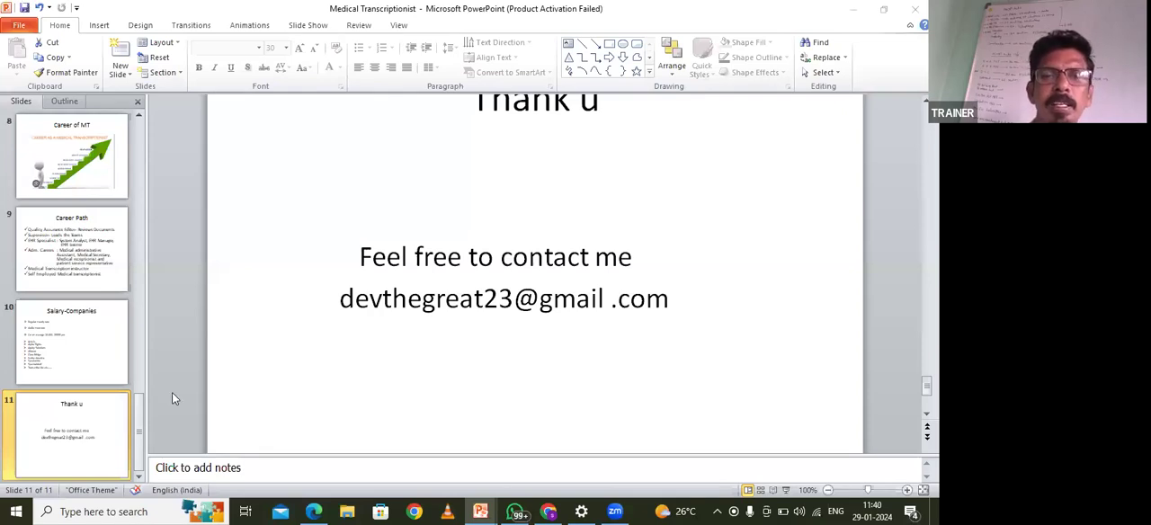
mouse_move(144, 435)
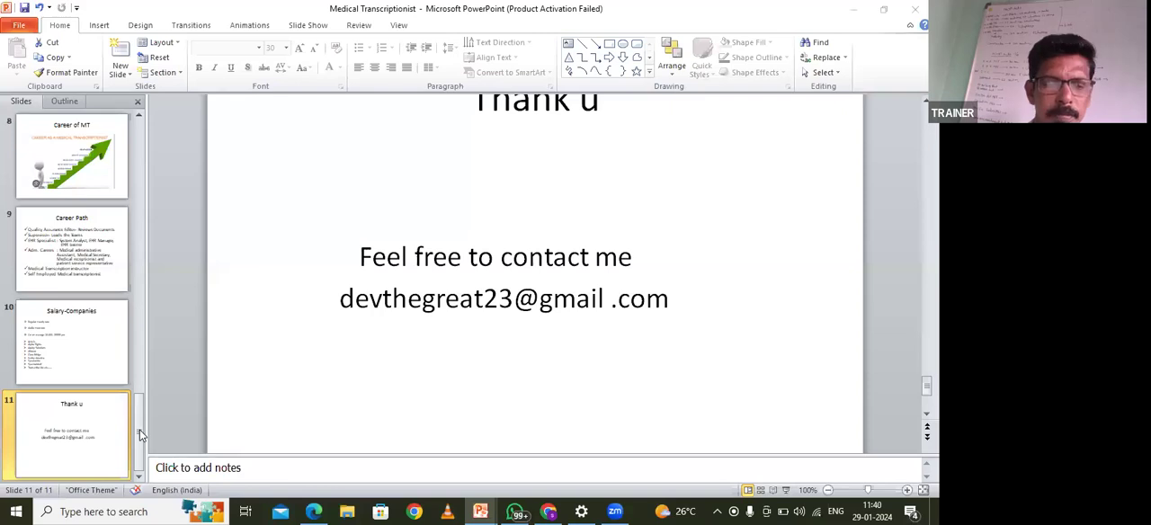
mouse_move(138, 135)
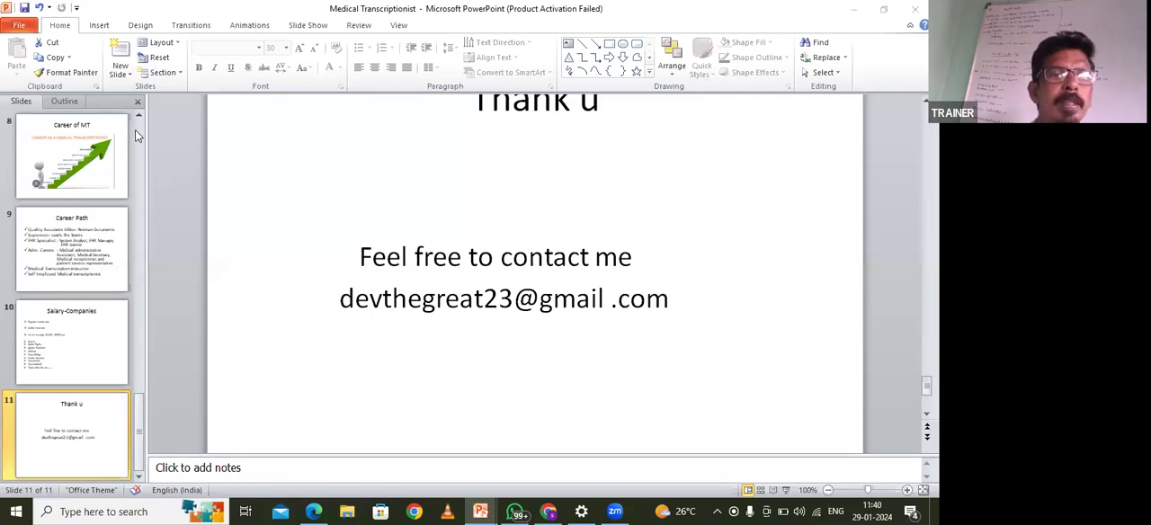
scroll(up, 3)
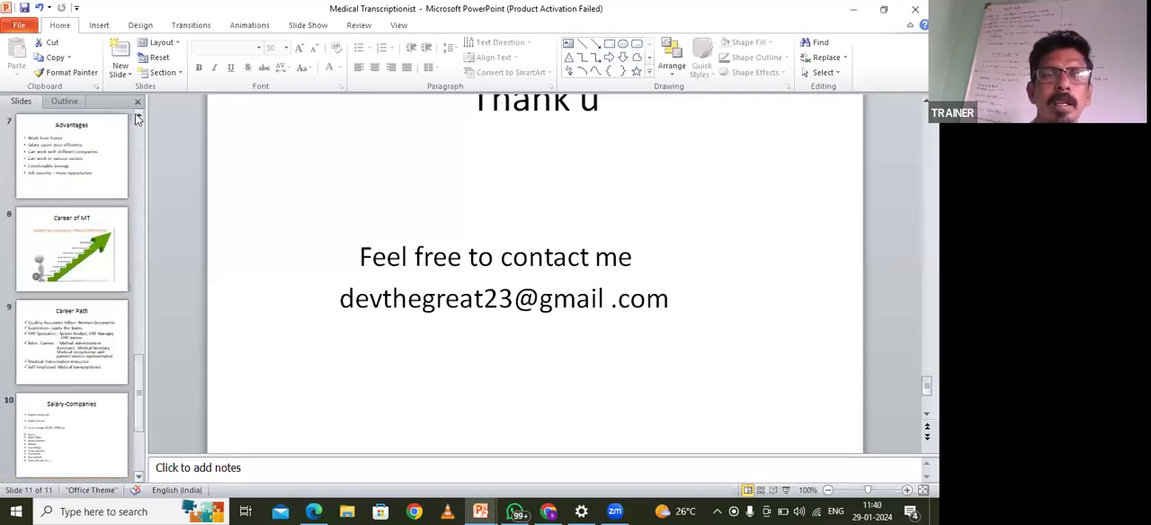
scroll(up, 3)
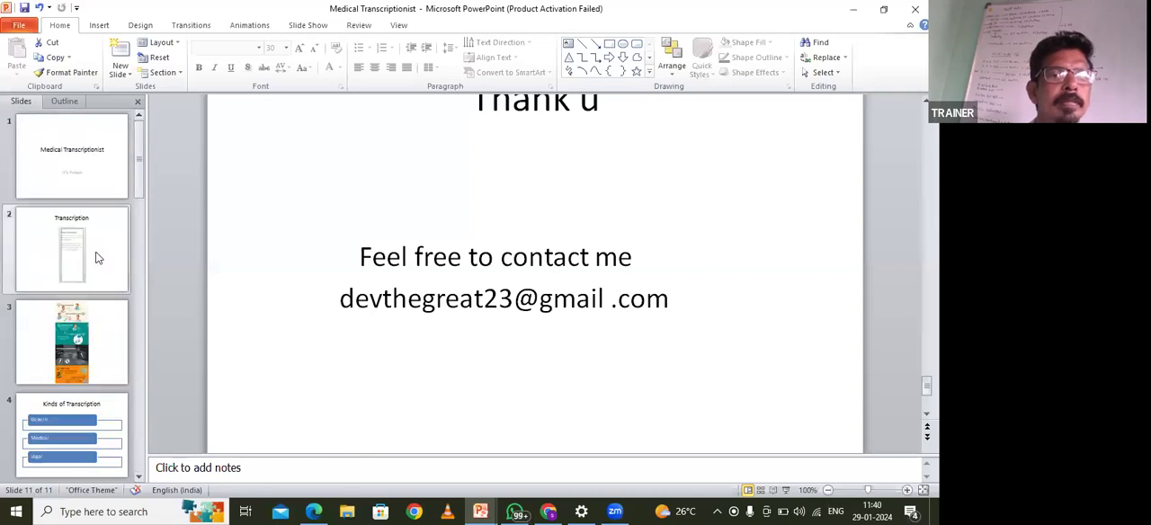
click(71, 341)
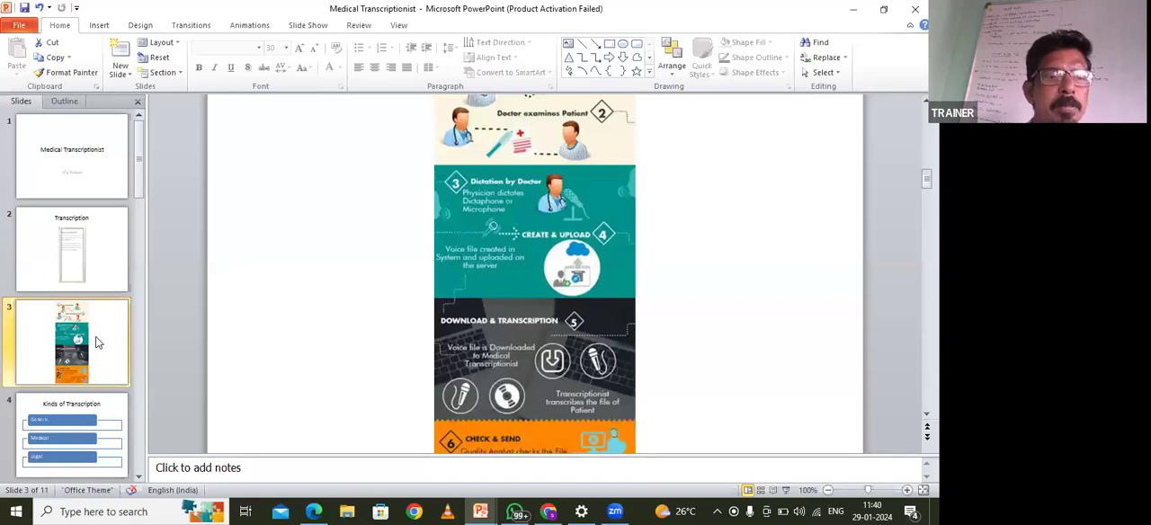
Display slide 4 'Kinds of Transcription' with Generic, Medical and Legal in Normal view.
click(72, 434)
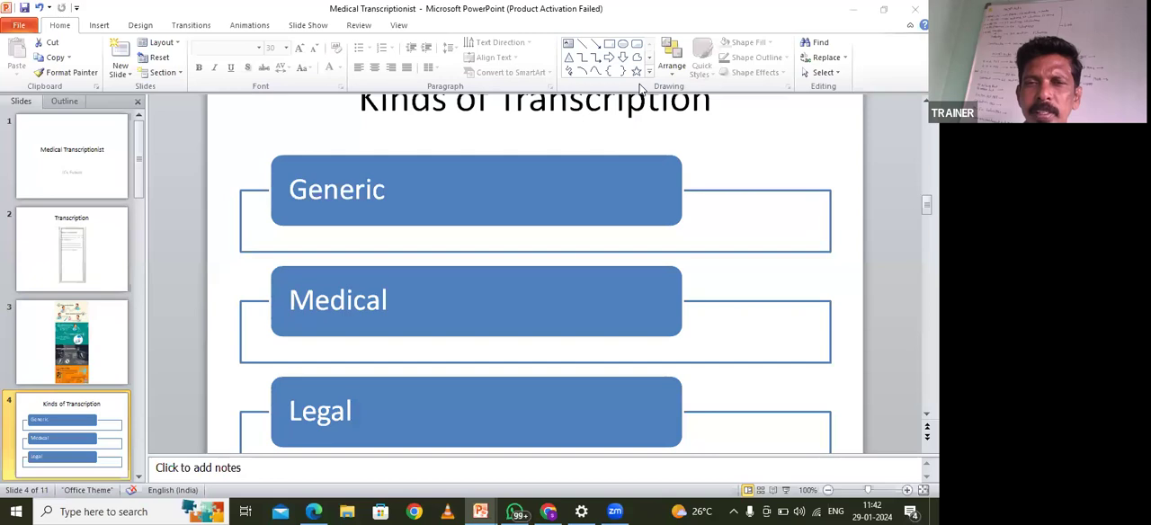
mouse_move(477, 107)
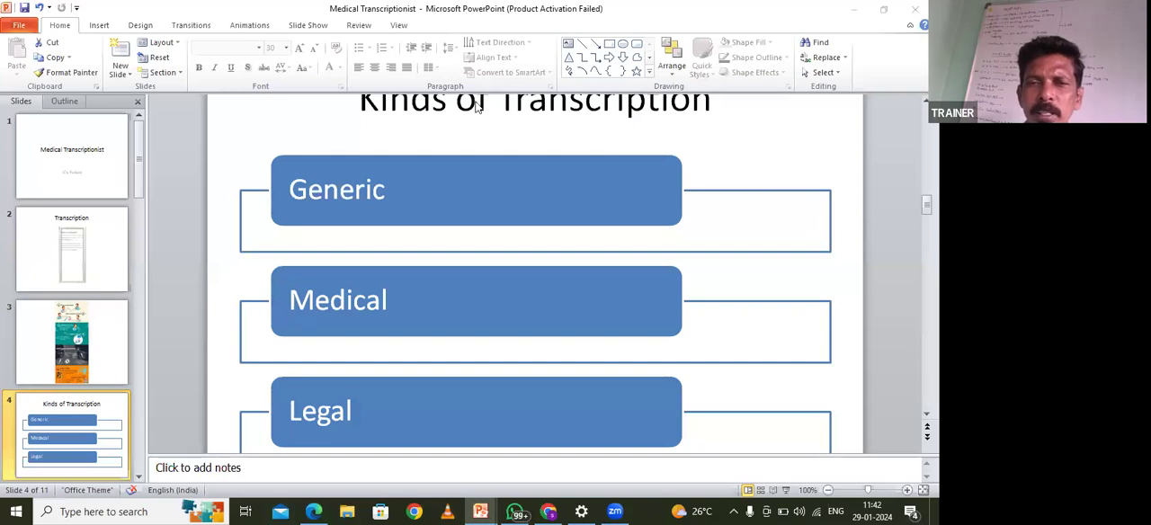
mouse_move(517, 81)
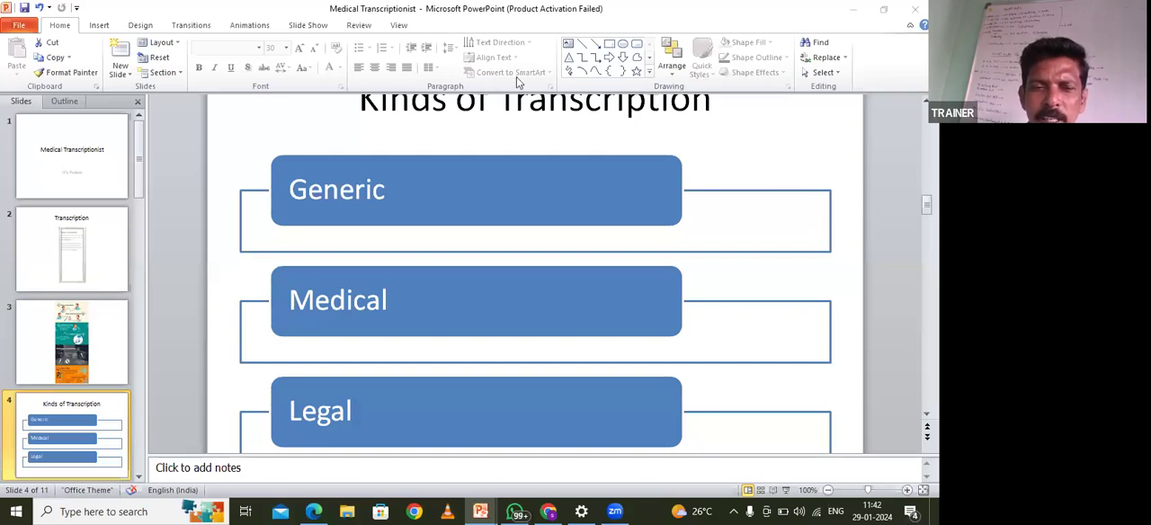
mouse_move(324, 355)
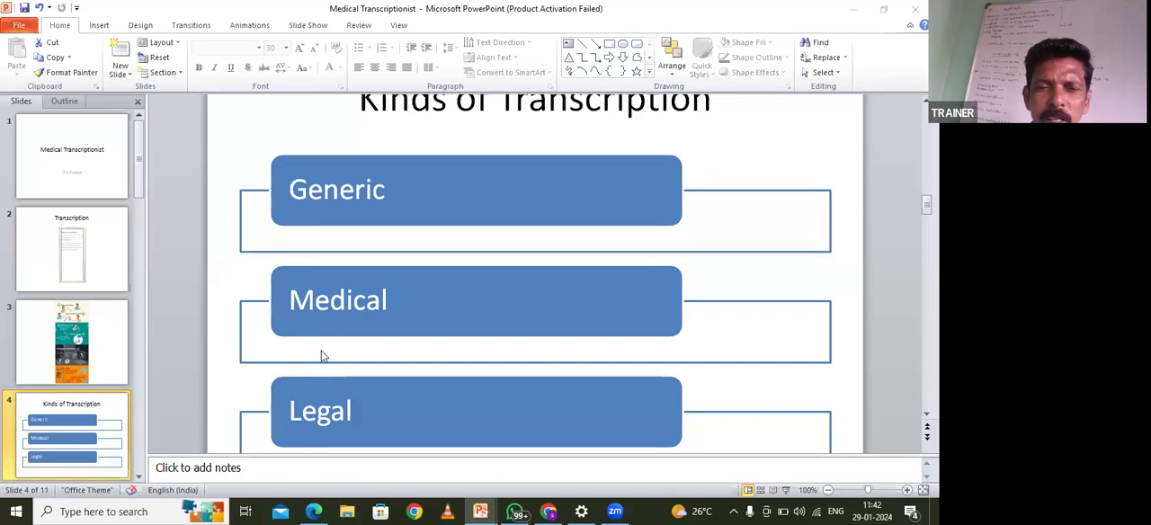
mouse_move(309, 331)
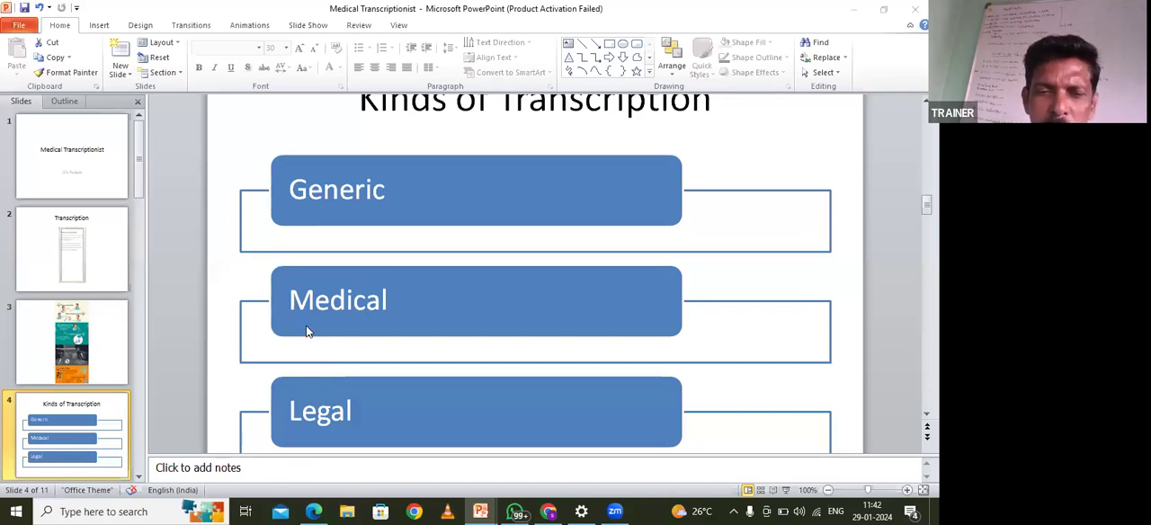
mouse_move(301, 348)
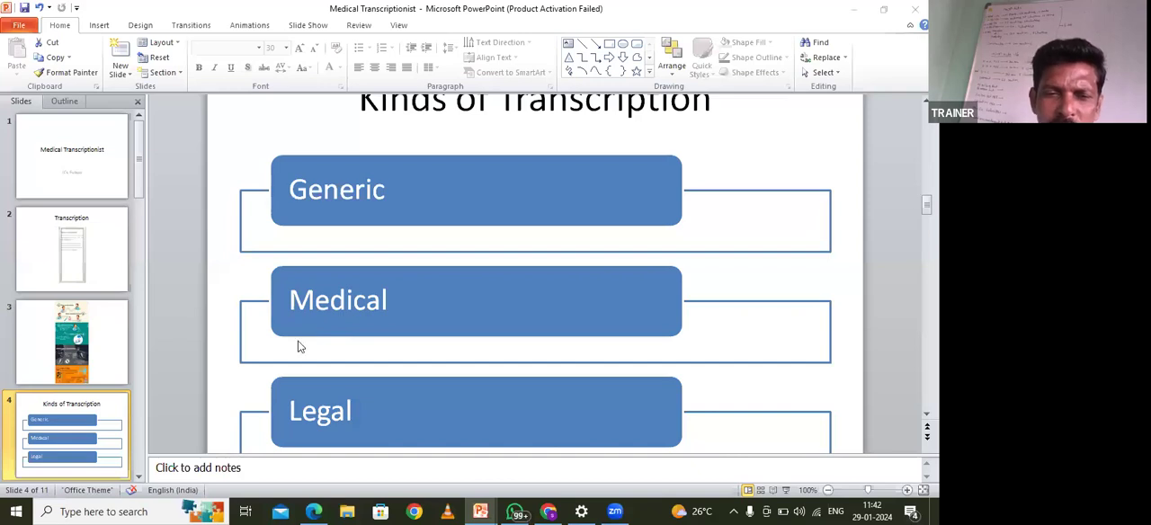
mouse_move(309, 347)
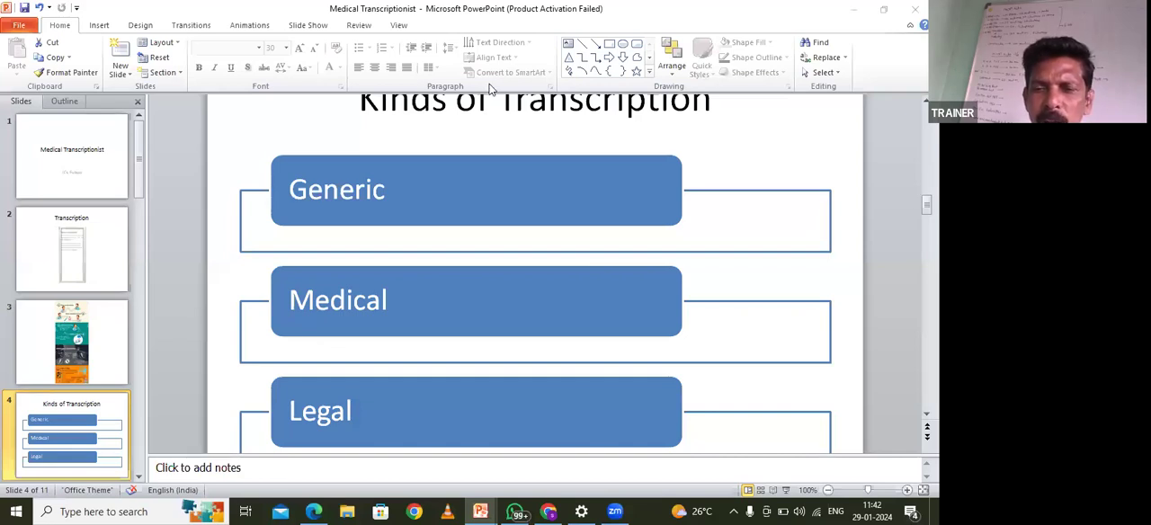
mouse_move(717, 250)
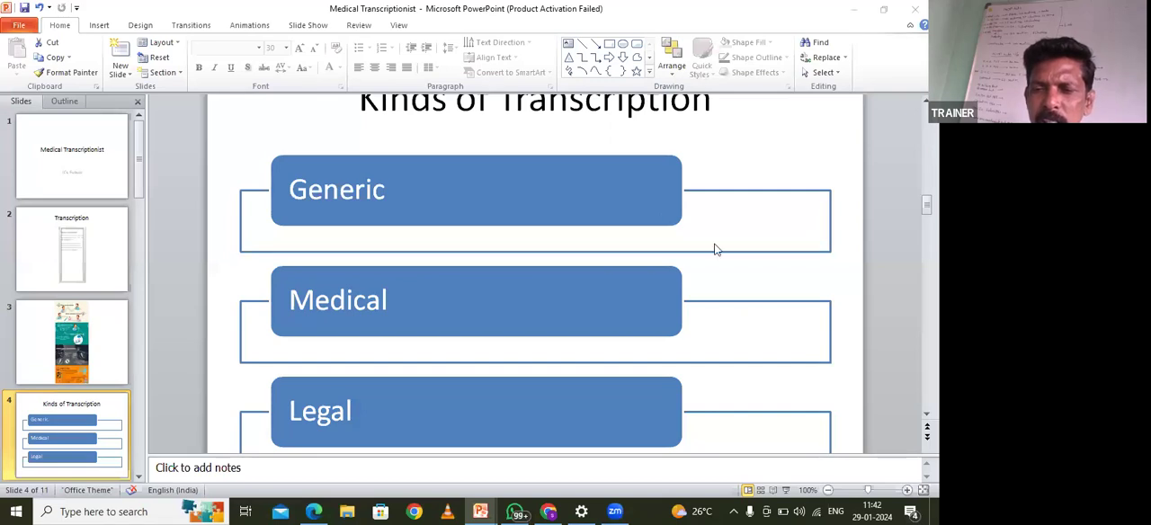